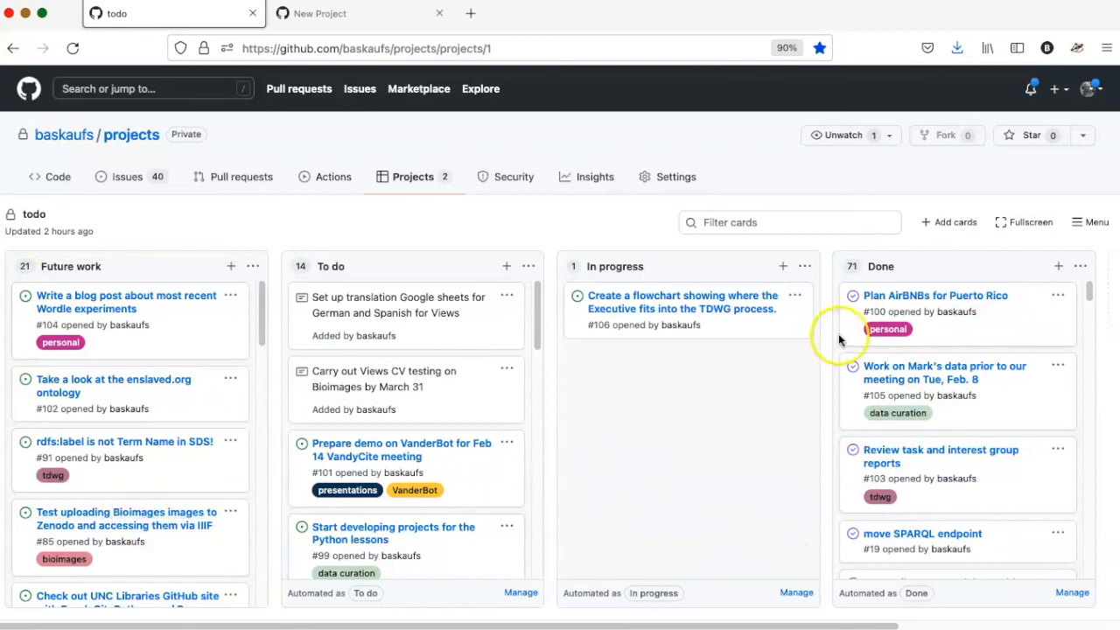
{"action": "mouse_move", "coordinate": [910, 271]}
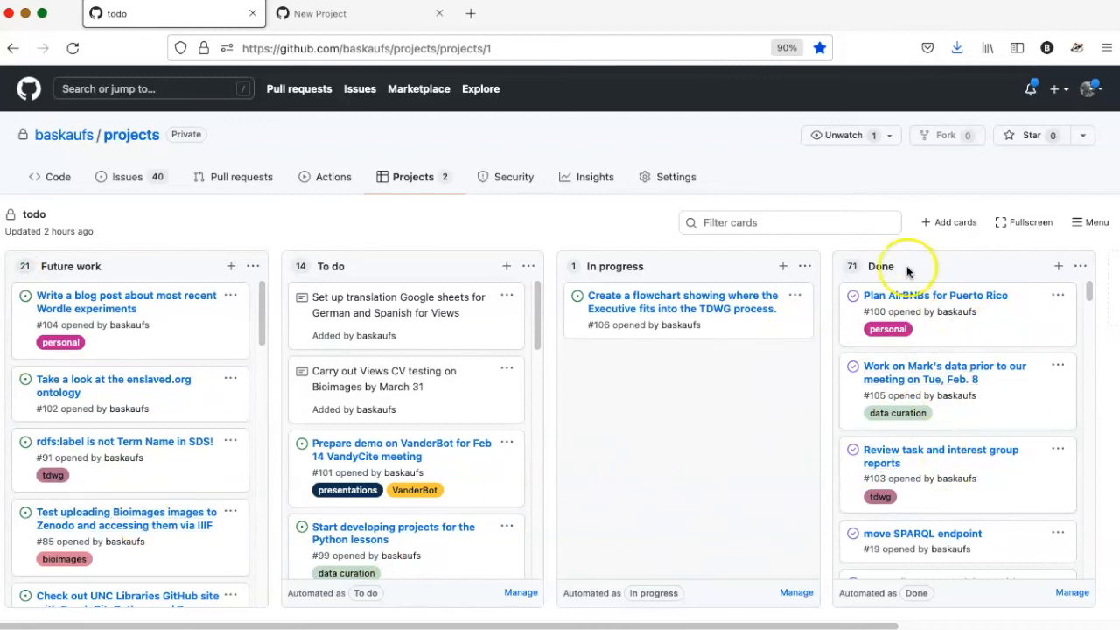
{"action": "mouse_move", "coordinate": [433, 396]}
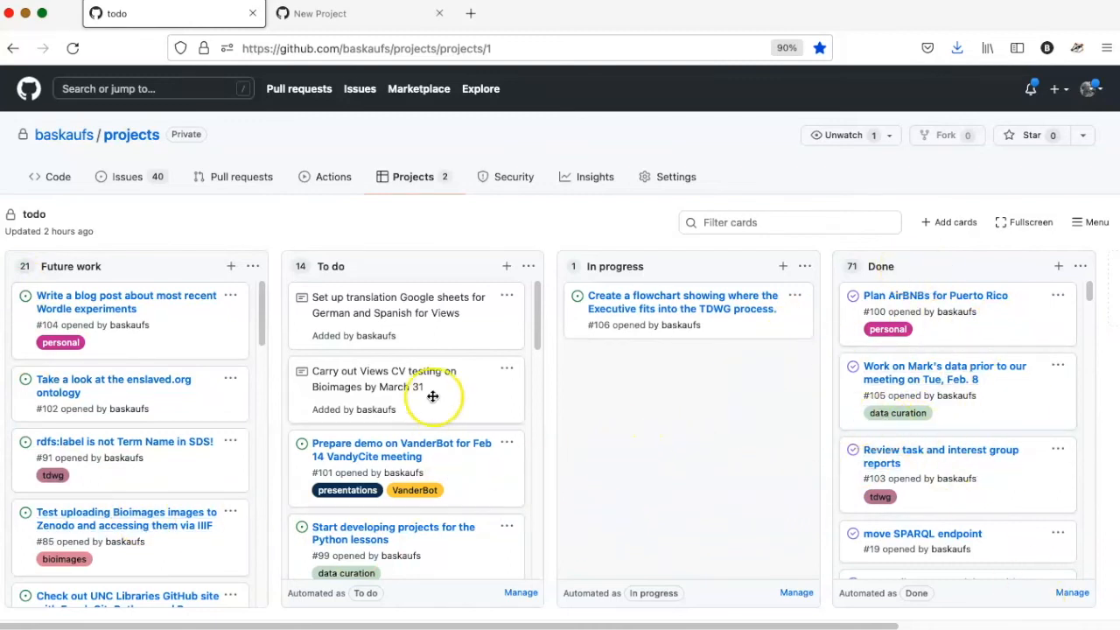
{"action": "left_click_drag", "start_coordinate": [406, 386], "coordinate": [416, 407]}
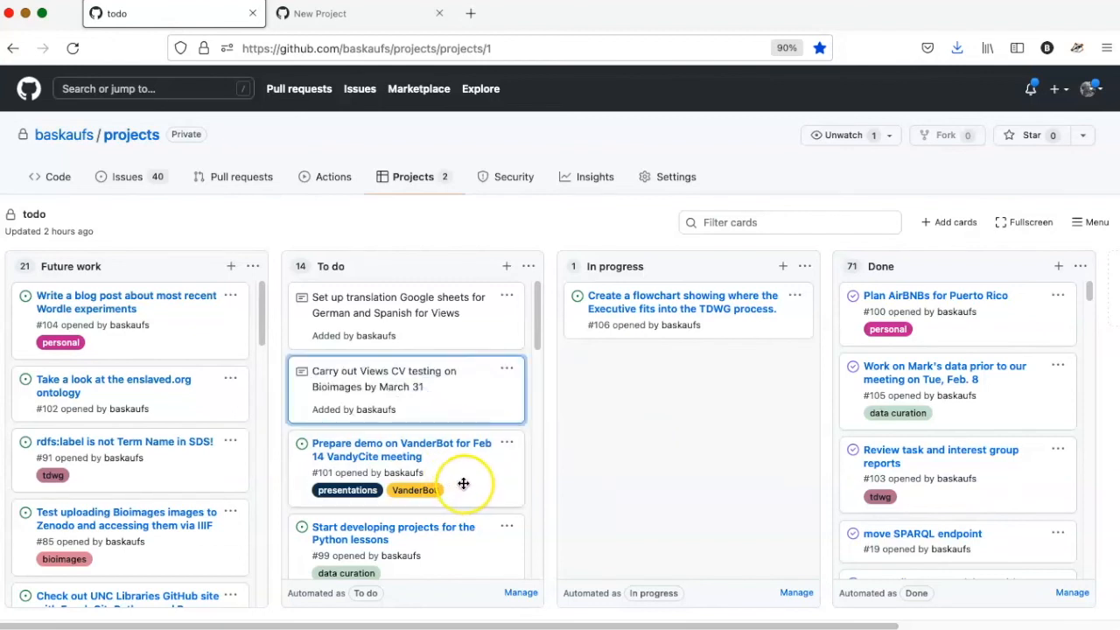
{"action": "mouse_move", "coordinate": [711, 424]}
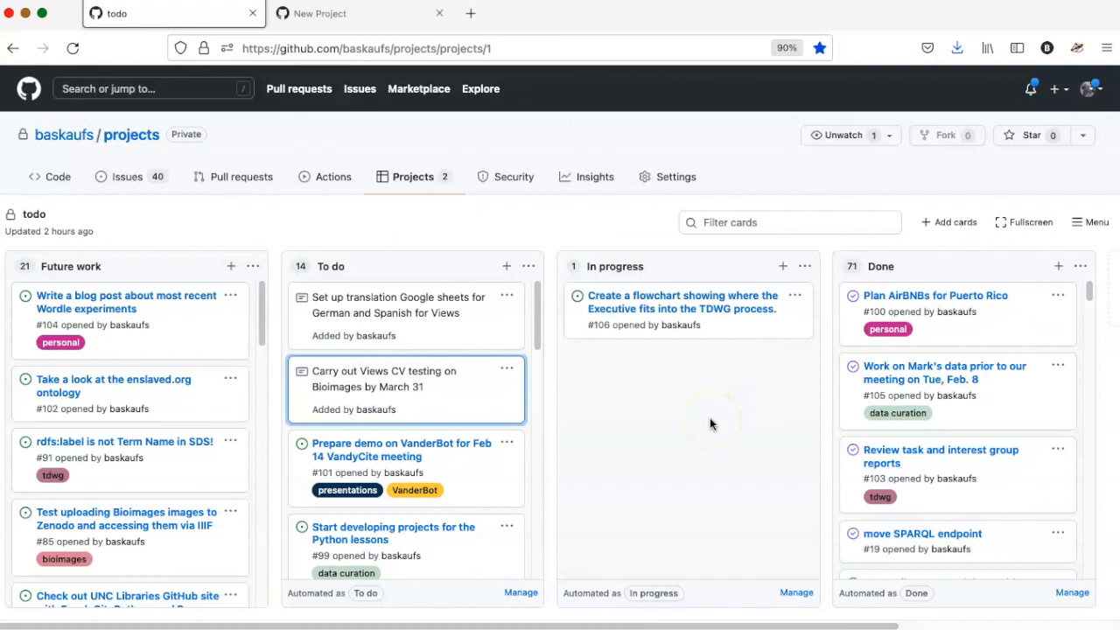